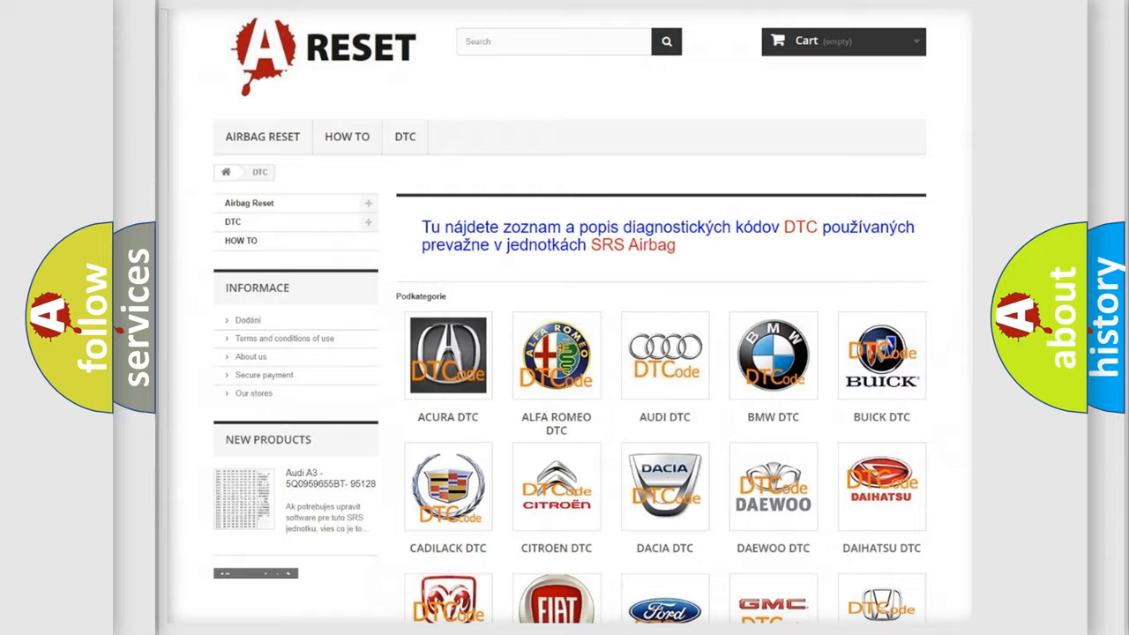
# Scroll through the Saturn DTC code list to find hex code 0045 beside P0045
pyautogui.scroll(-3)
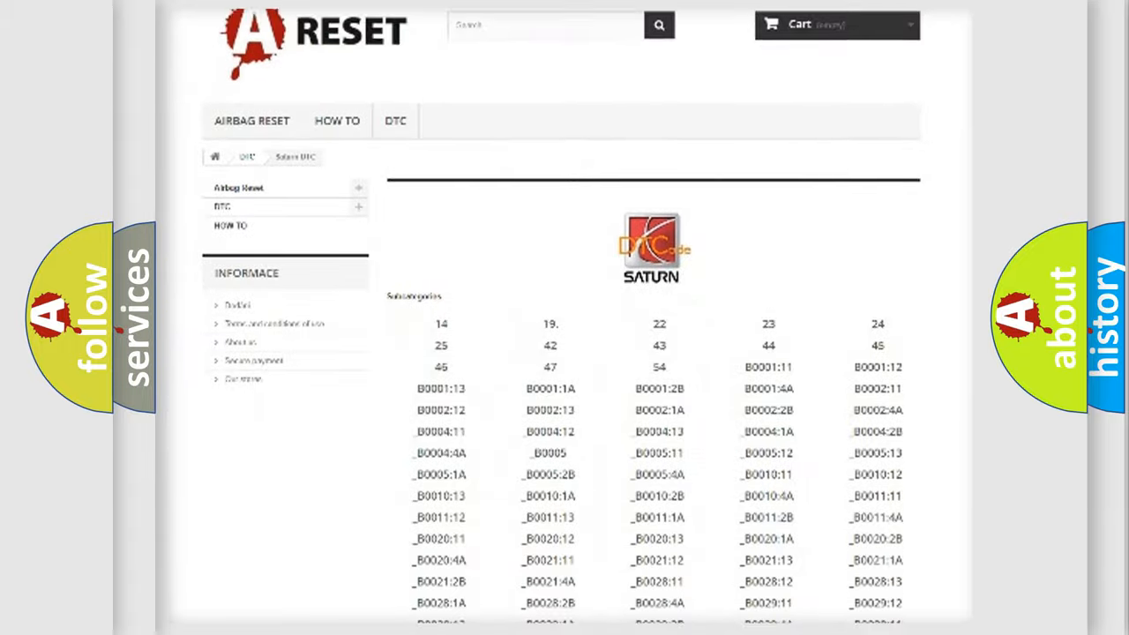
pyautogui.scroll(-3)
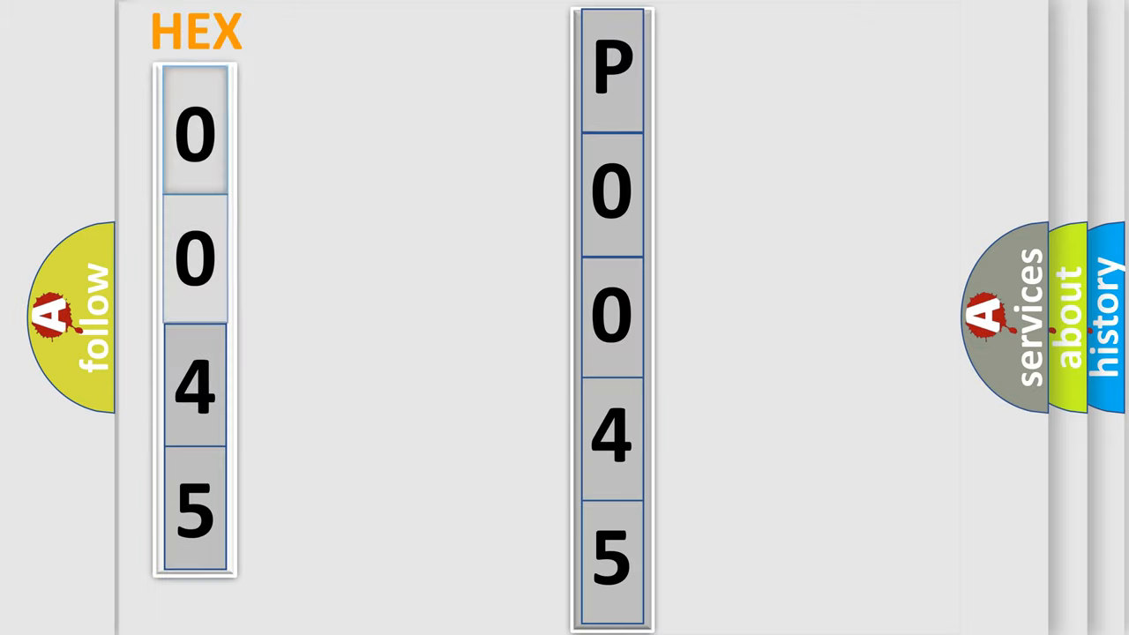
# Advance to the slide mapping hex bytes 0 0 4 5 to trouble code P0045
pyautogui.click(194, 132)
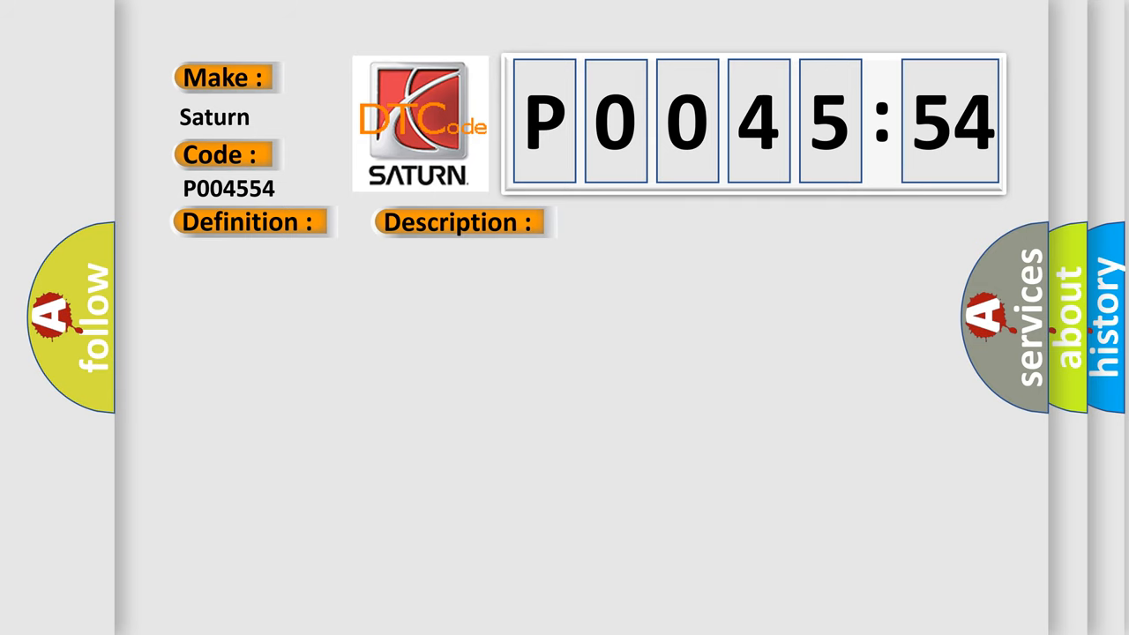
# Reveal the P0045:54 Cause text covering network bus shorts, internal malfunction and missing calibration
pyautogui.click(648, 221)
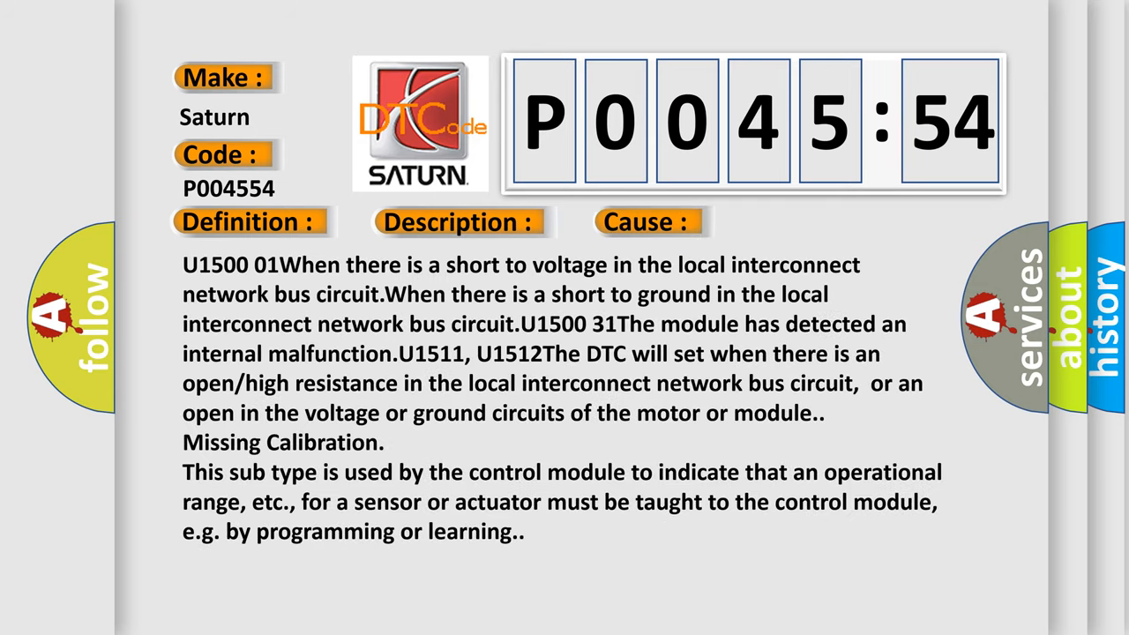